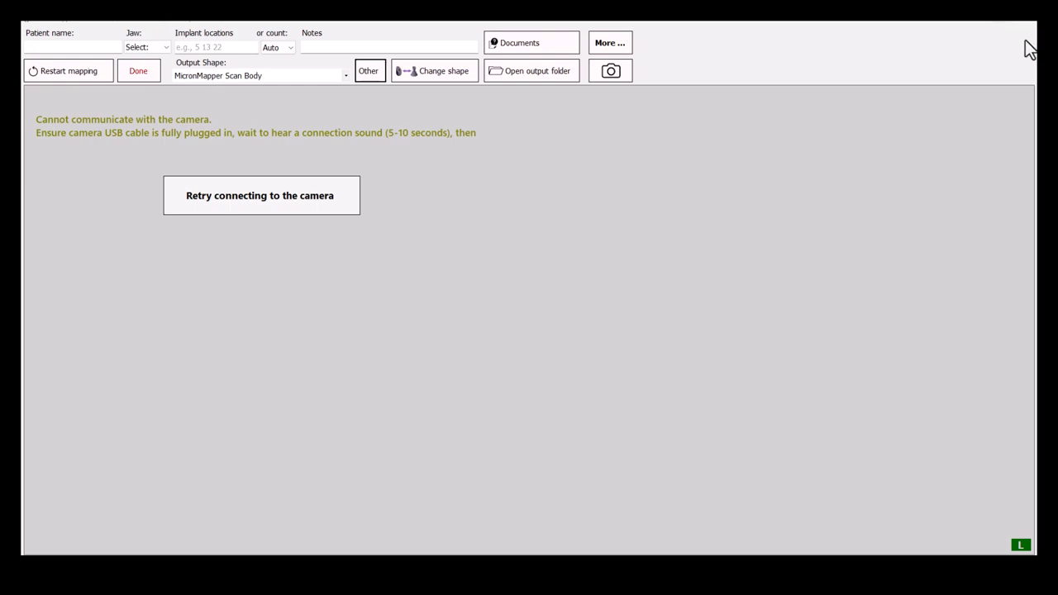
mouse_move(1005, 67)
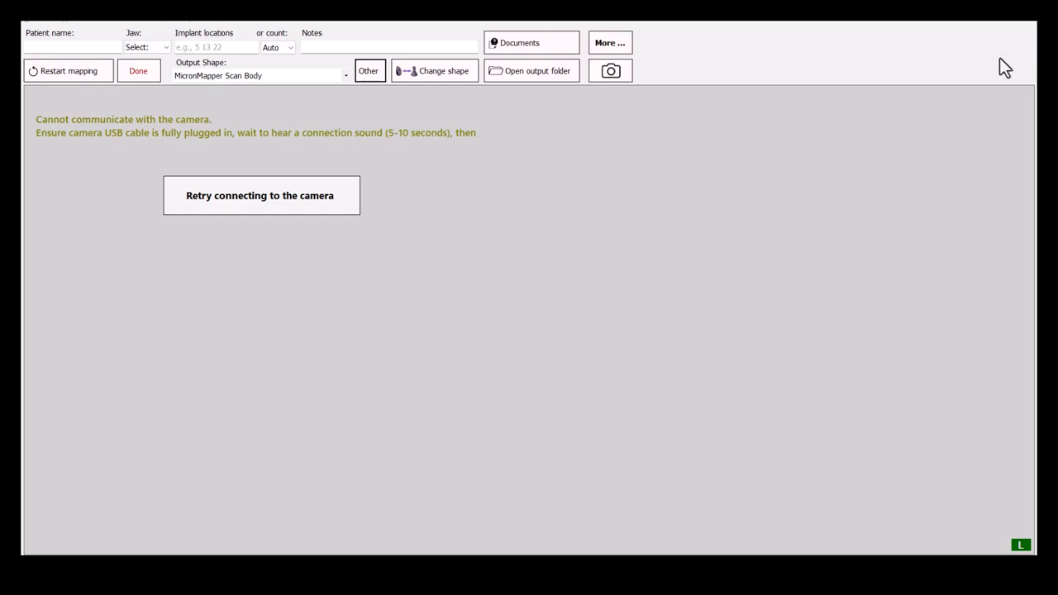
mouse_move(390, 101)
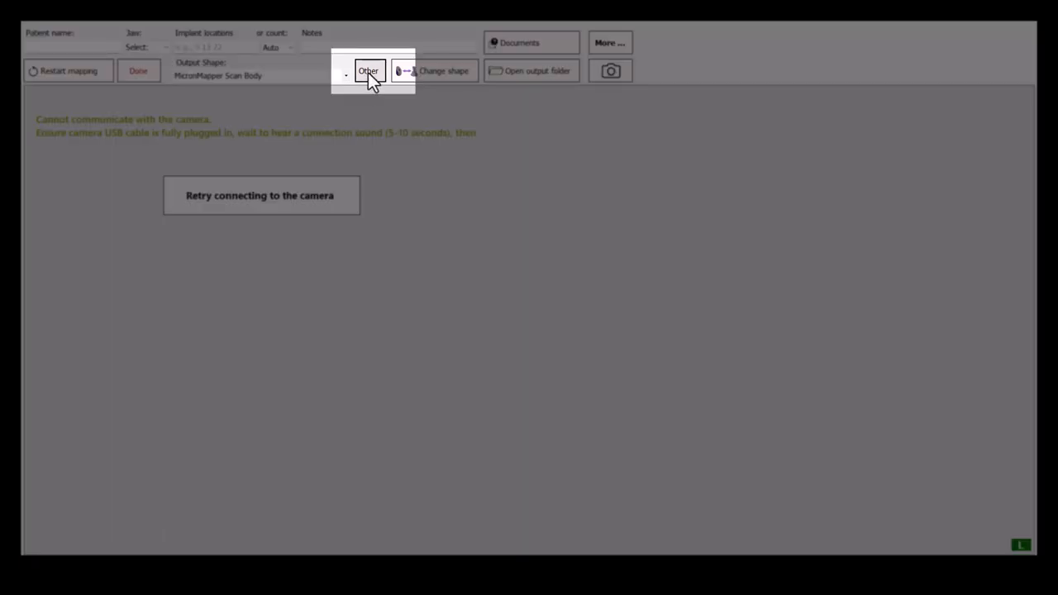
- Browse to the MMtraining > Example STLS folder from the Other (custom mesh) option
click(367, 69)
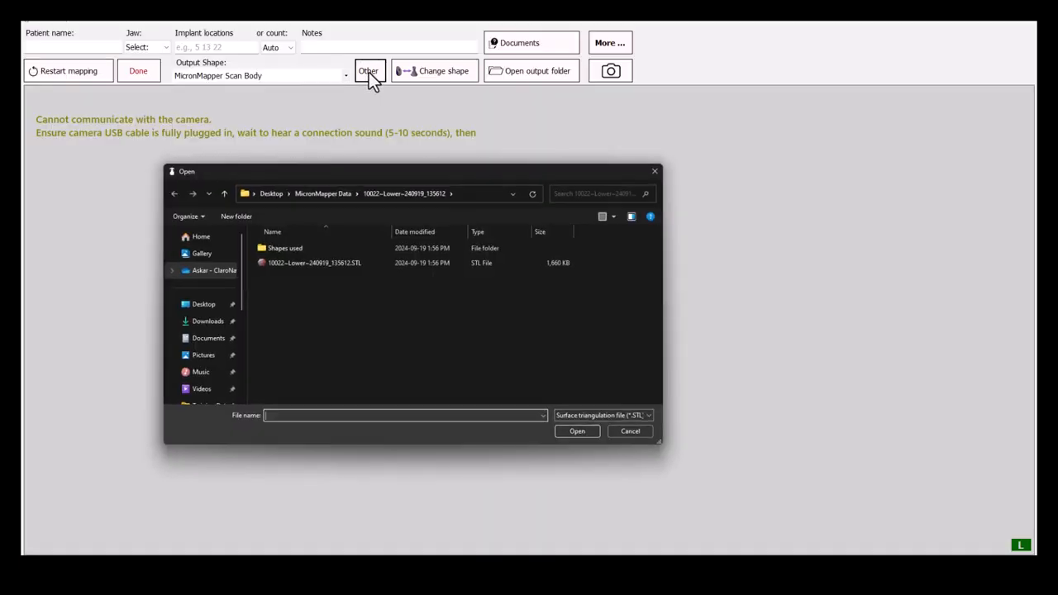
scroll(down, 3)
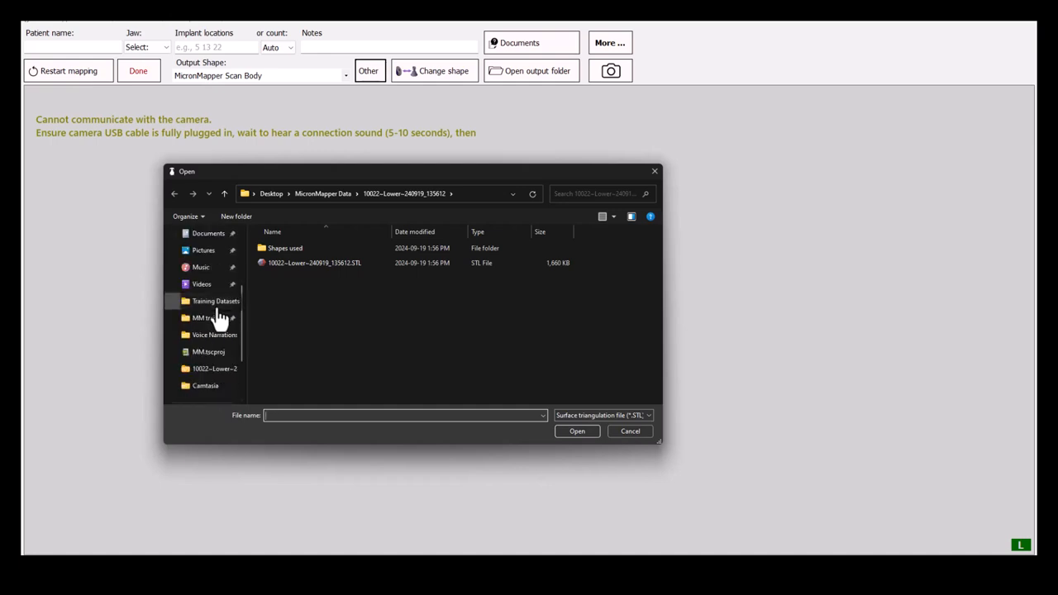
double_click(209, 318)
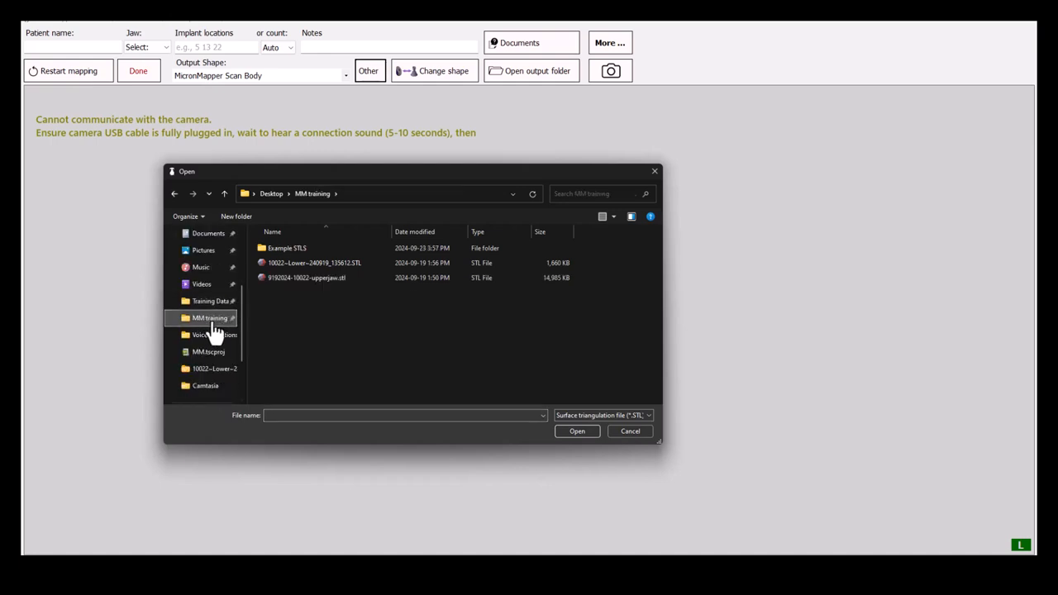
double_click(288, 248)
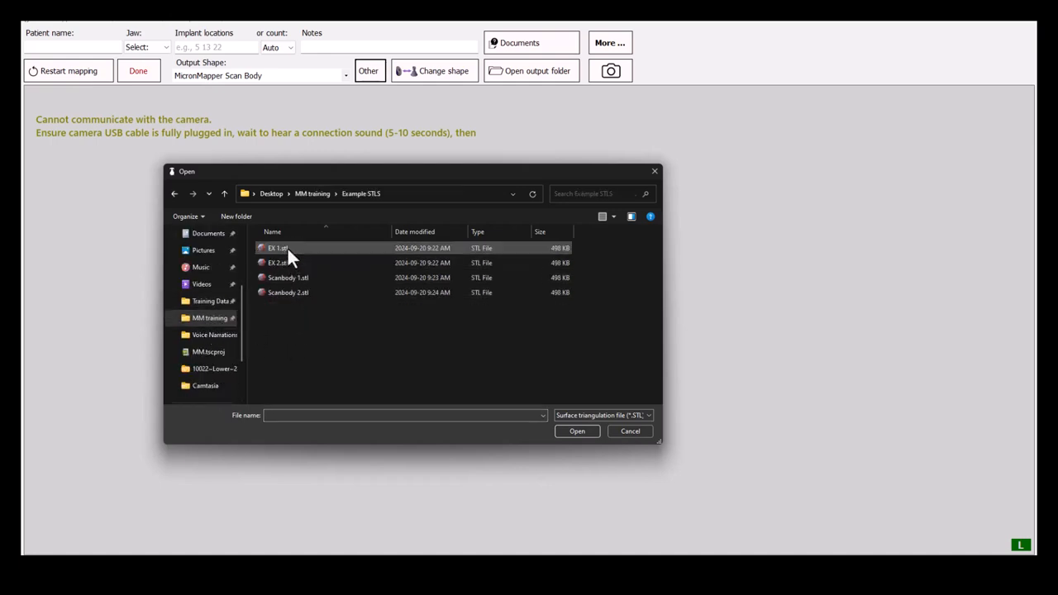
- Import Scanbody 1.stl (chosen over EX 1) as the output shape
click(288, 278)
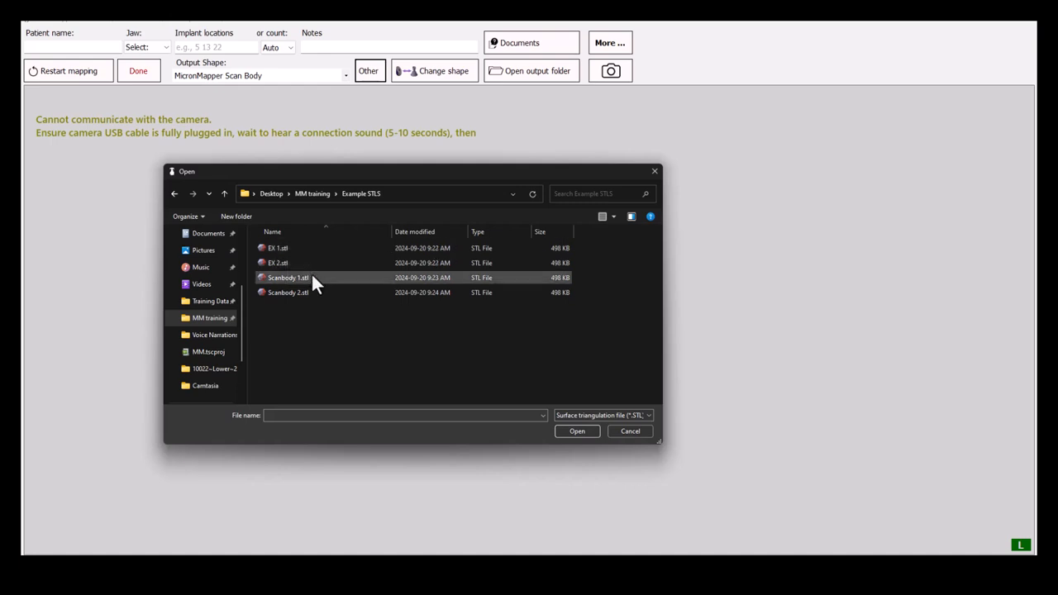
click(287, 278)
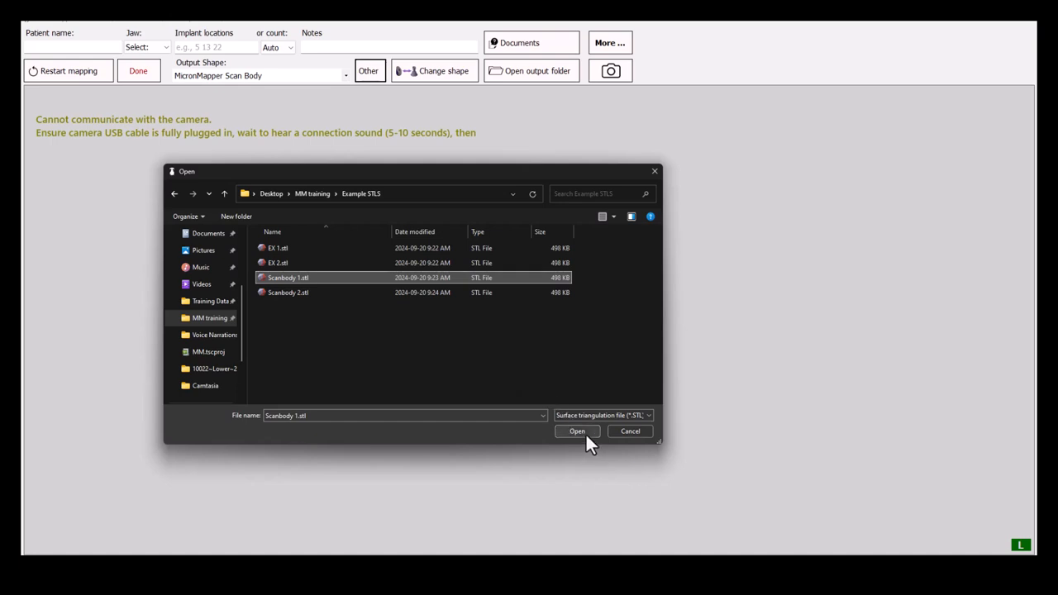
click(577, 430)
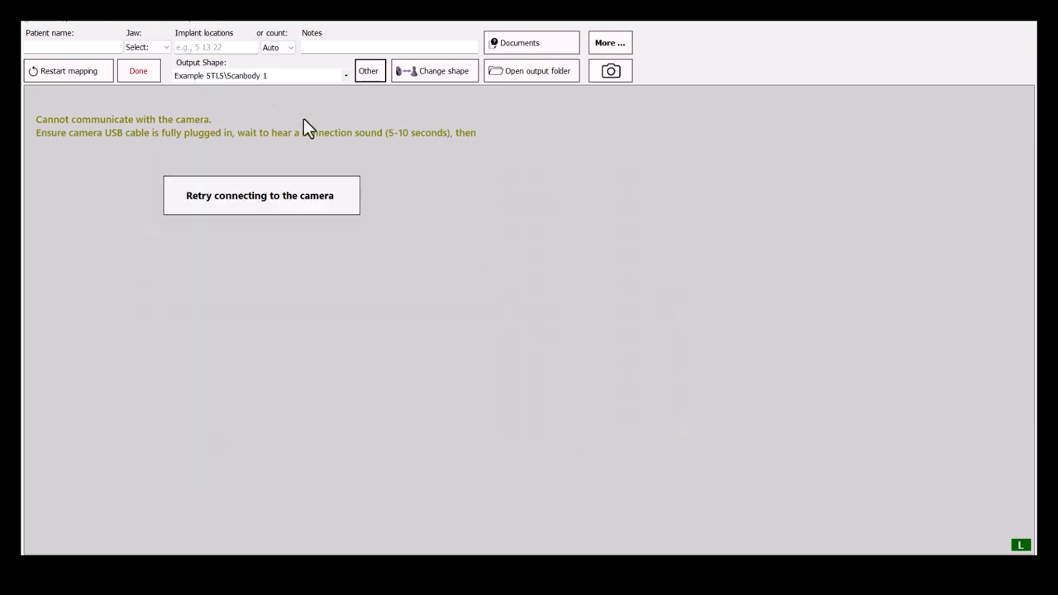
- Begin loading scan body positions via Change shape and enter the newest 10822 Lower folder
click(344, 76)
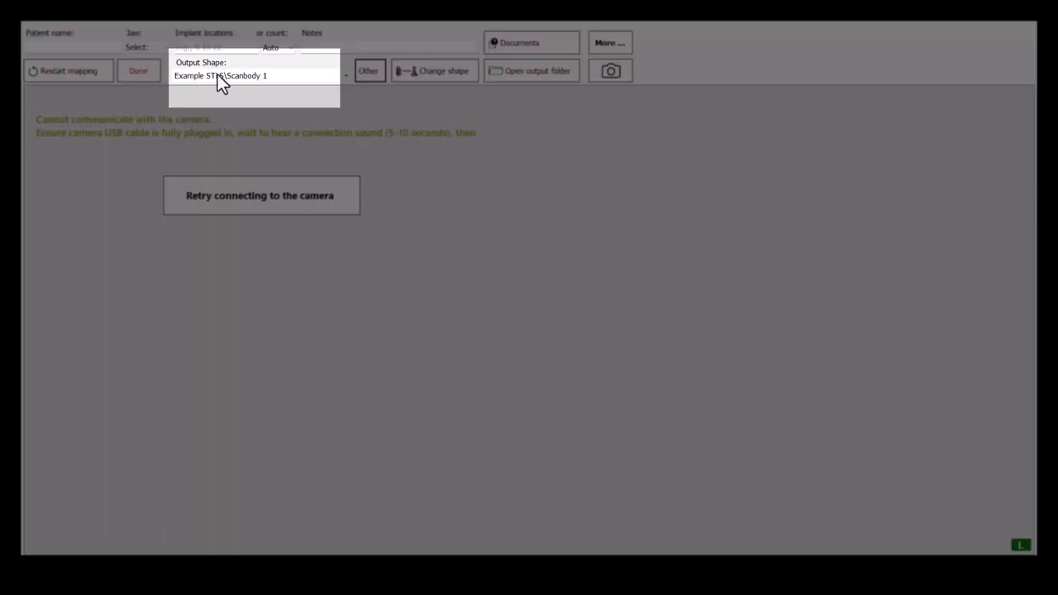
mouse_move(329, 108)
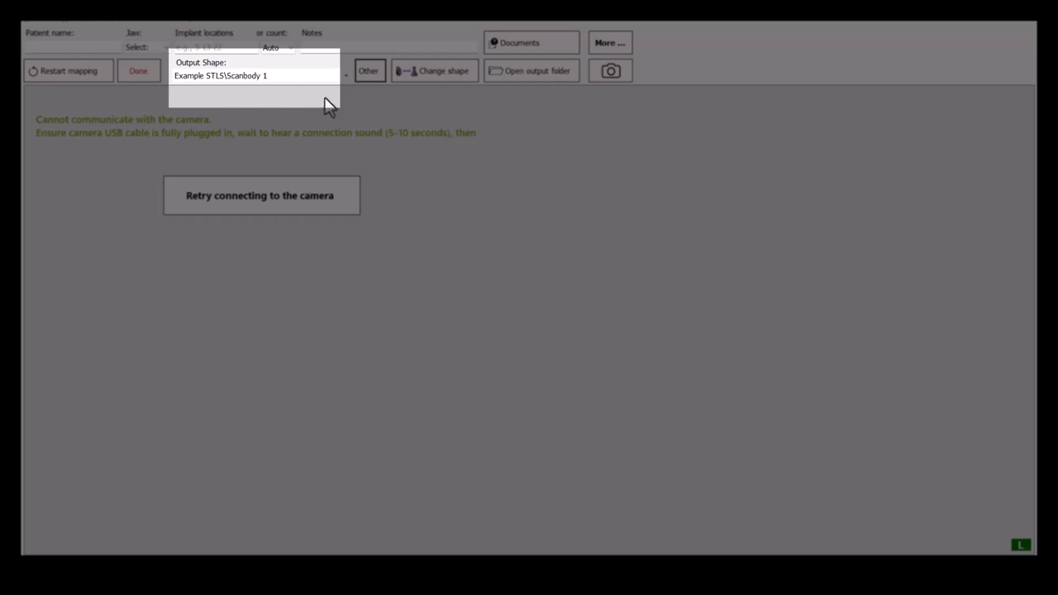
click(433, 69)
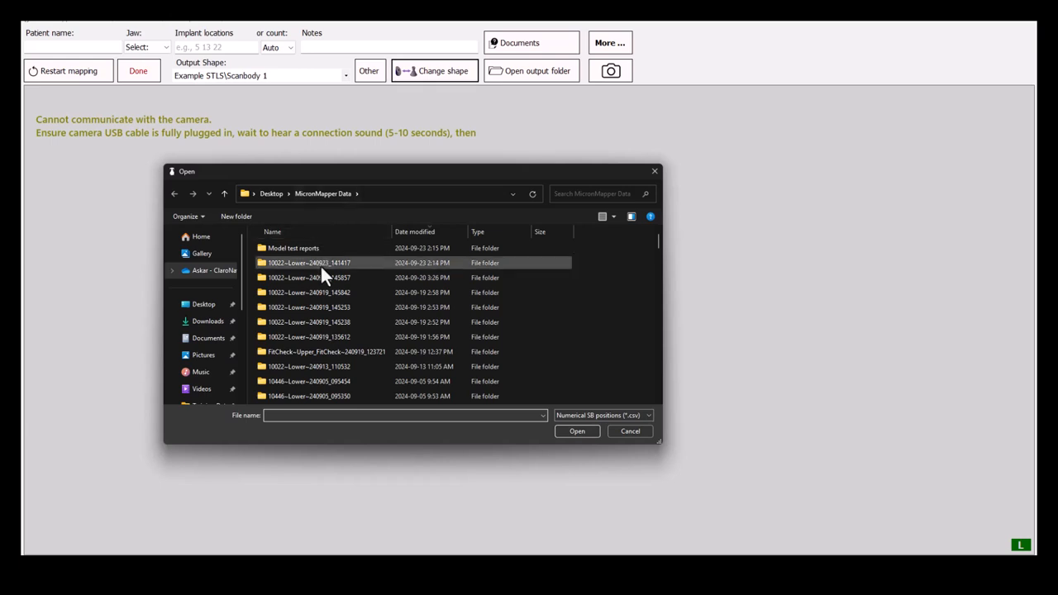
double_click(308, 262)
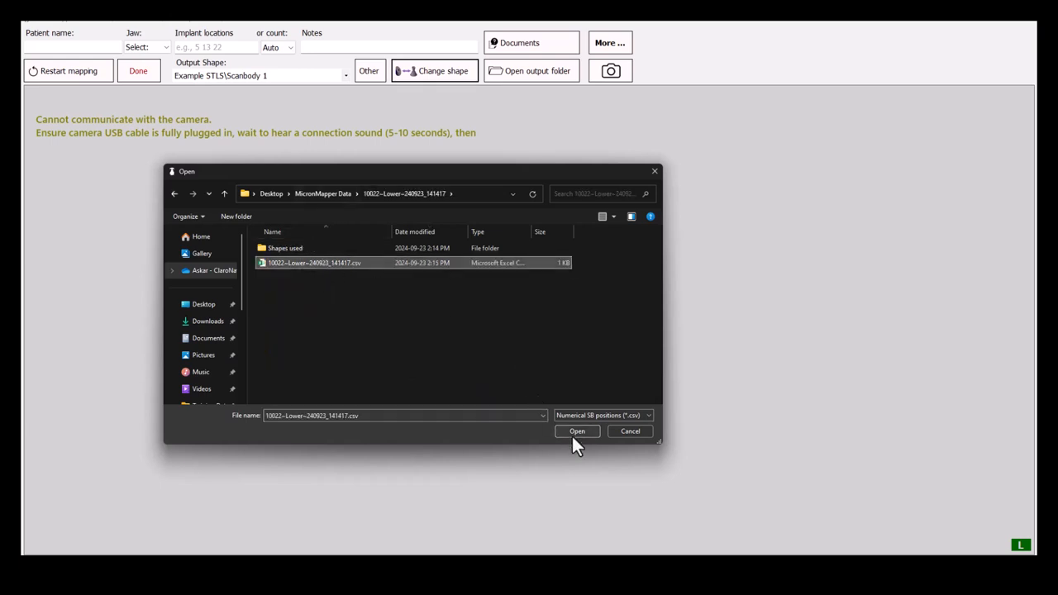
- Load the positions CSV so the scan bodies appear on the 3D grid and inspect them
click(578, 430)
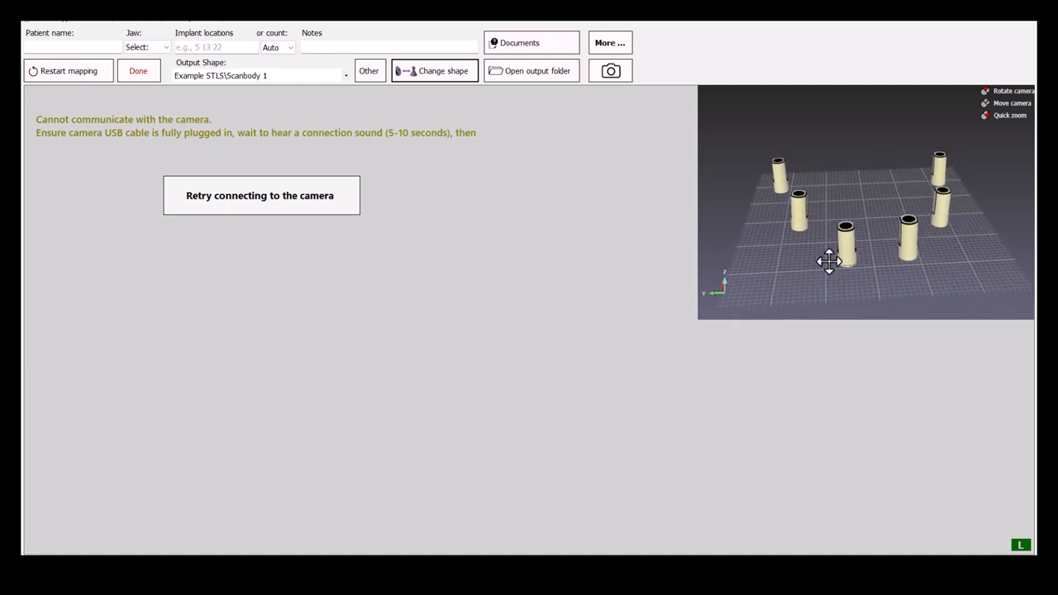
drag(830, 261, 844, 245)
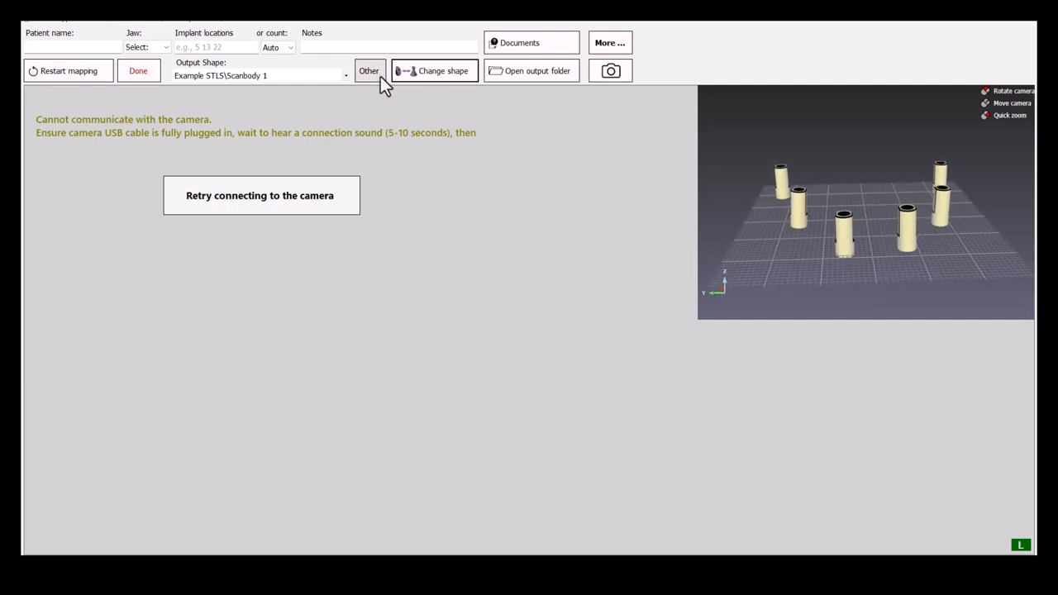
- Import EX 1.stl as a custom output shape, raising a coordinate-system warning
click(369, 70)
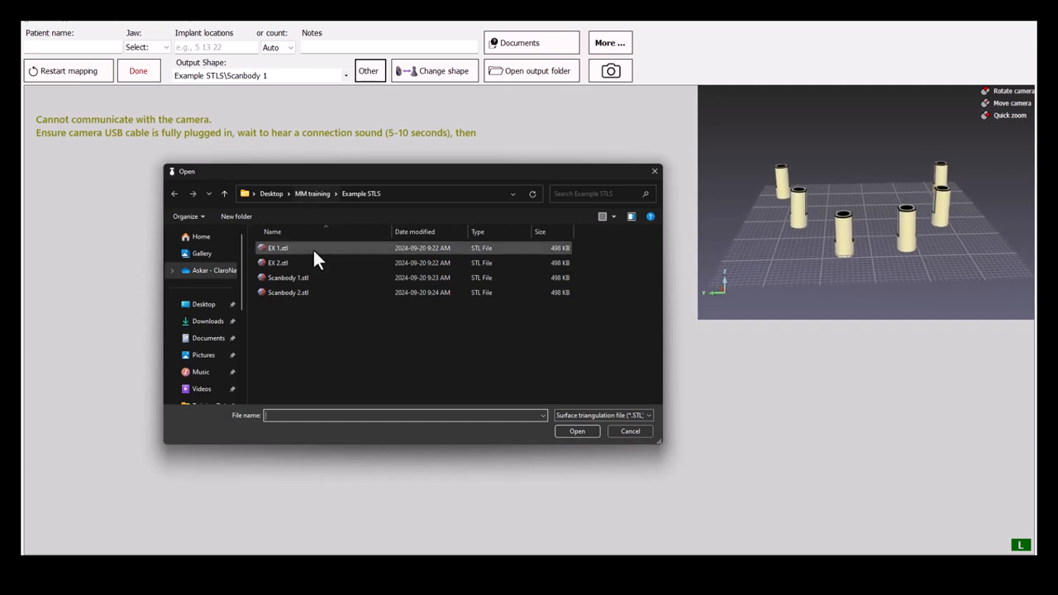
click(278, 248)
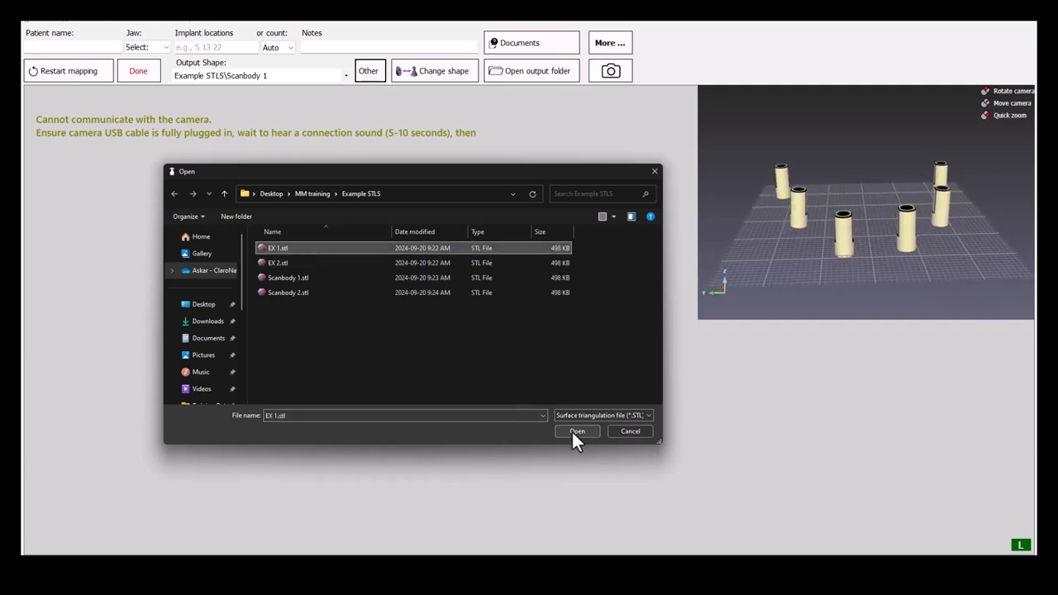
click(577, 432)
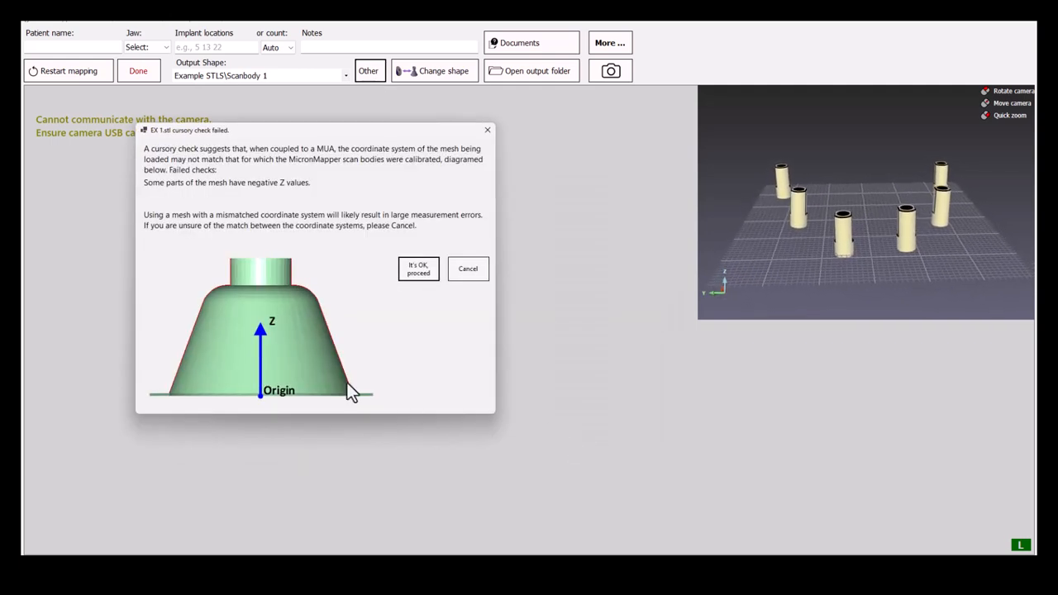
mouse_move(419, 270)
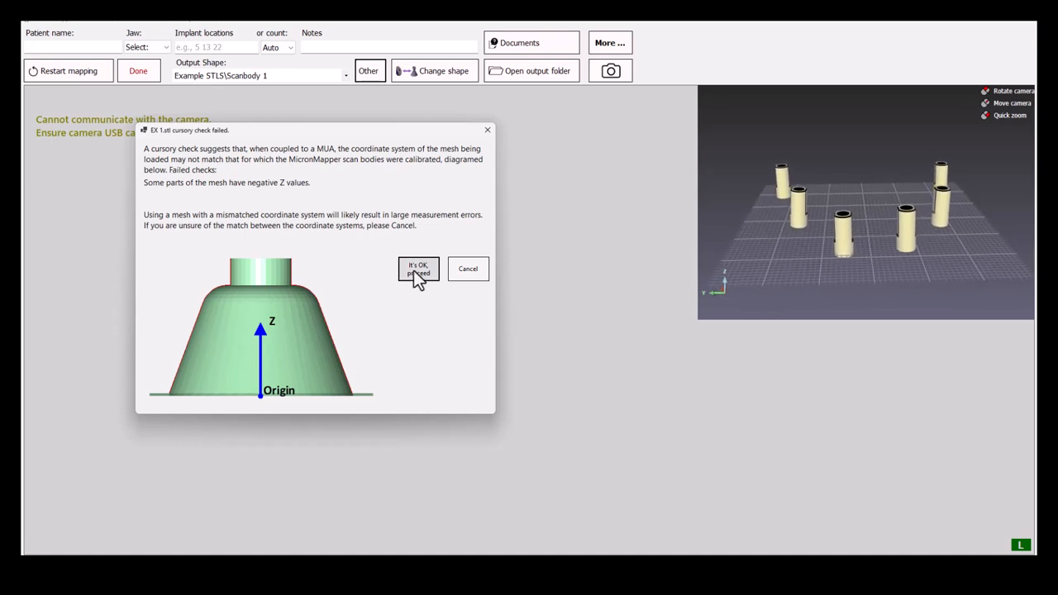
- Accept the warning with "It's OK, proceed" so EX 1 is the shape, then restart positions loading
click(418, 268)
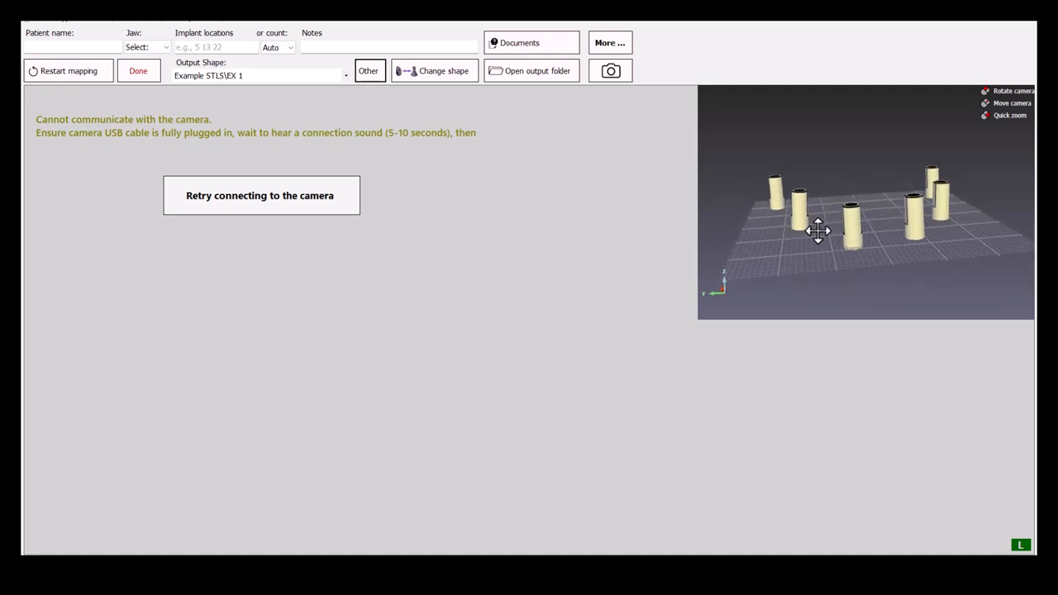
click(435, 69)
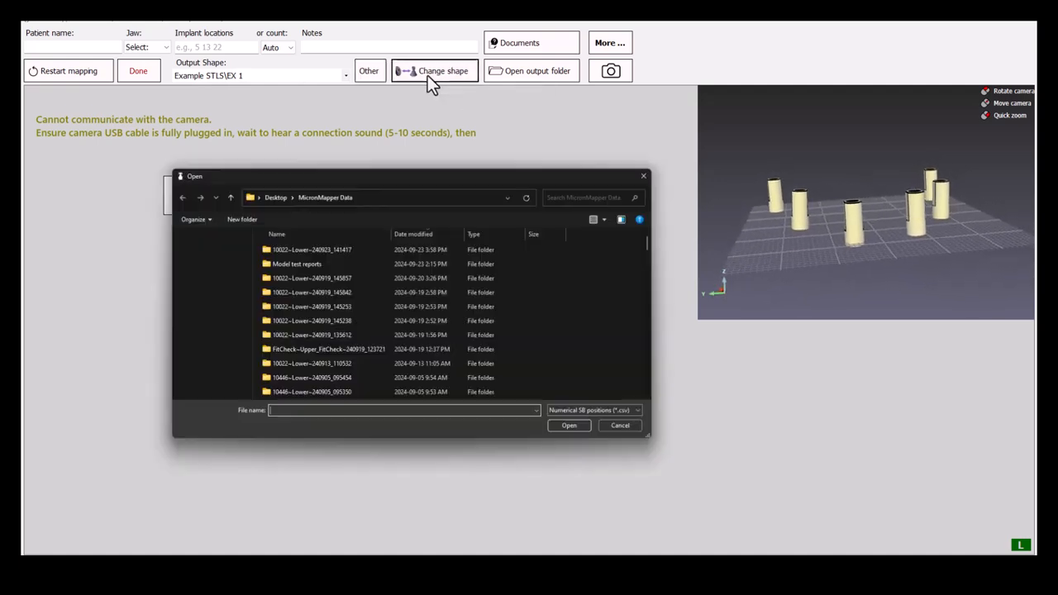
- Reload the positions file and orbit to see the EX 1 bodies lying sideways on the grid
double_click(311, 248)
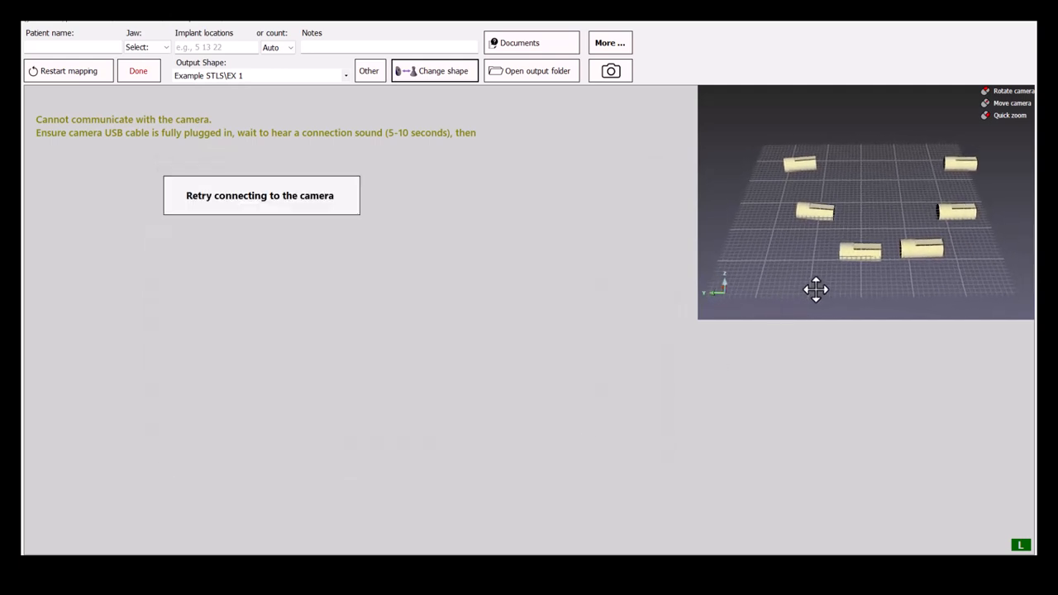
drag(817, 289, 835, 257)
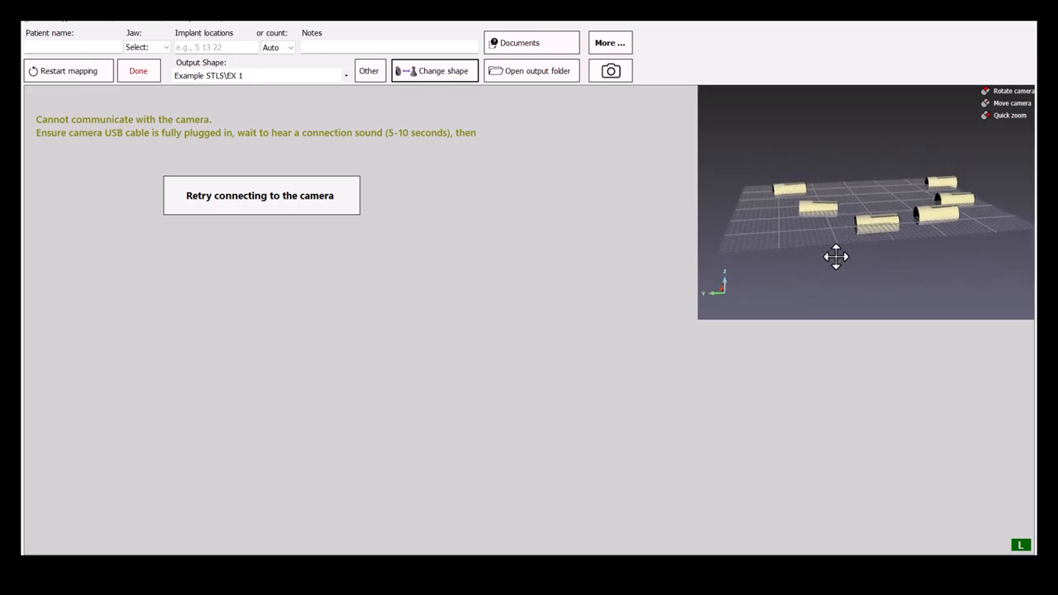
drag(837, 256, 845, 278)
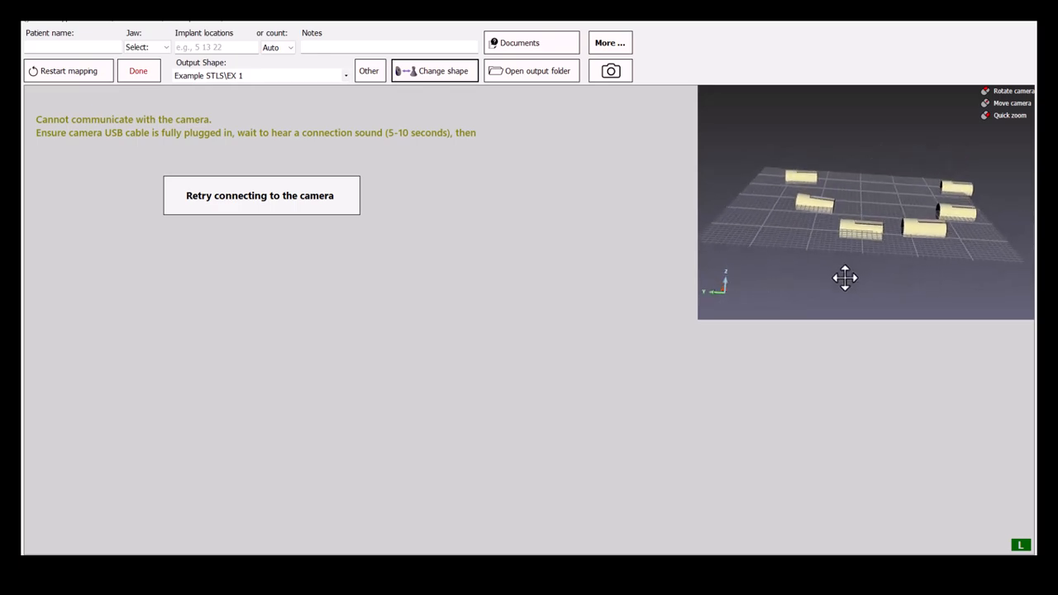
drag(845, 278, 867, 288)
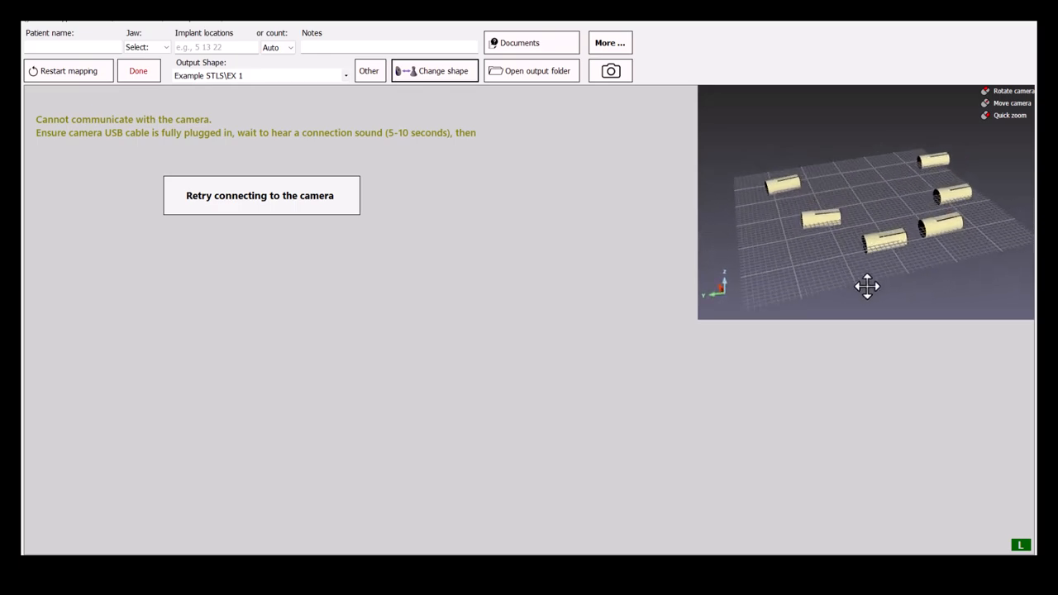